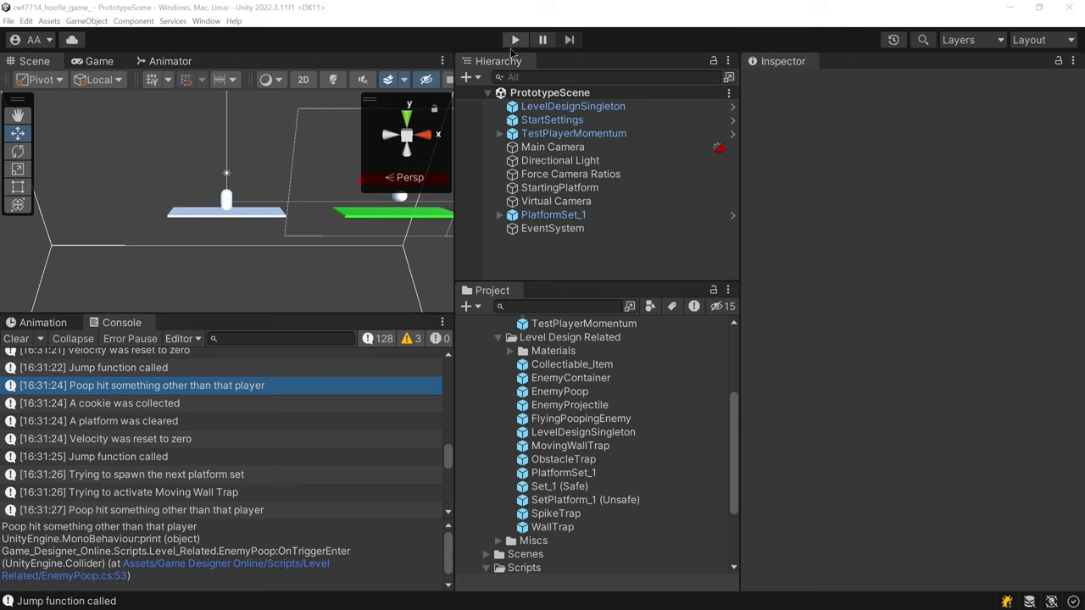
# Run PrototypeScene in Play mode, clearing 4 platforms and collecting 2 cookies
pyautogui.click(514, 39)
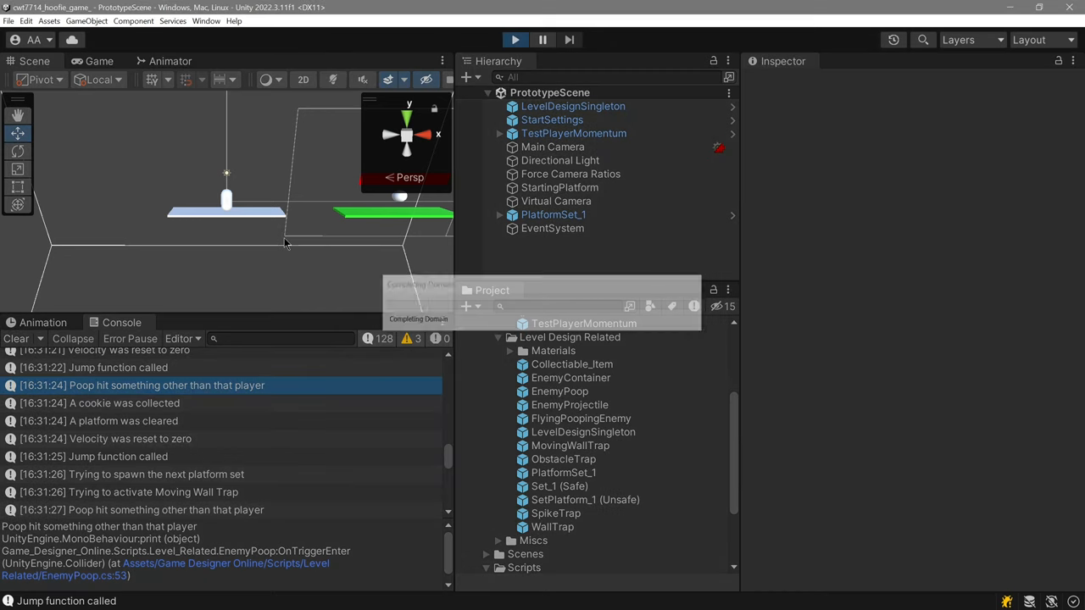
pyautogui.click(99, 60)
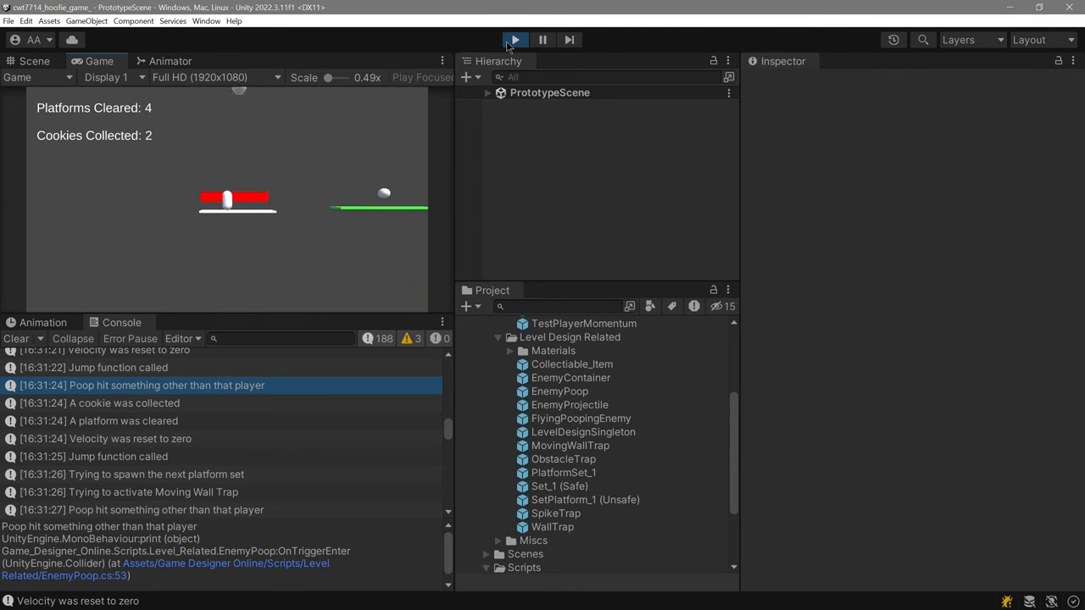
# Exit Play mode to return to editing PrototypeScene
pyautogui.click(514, 40)
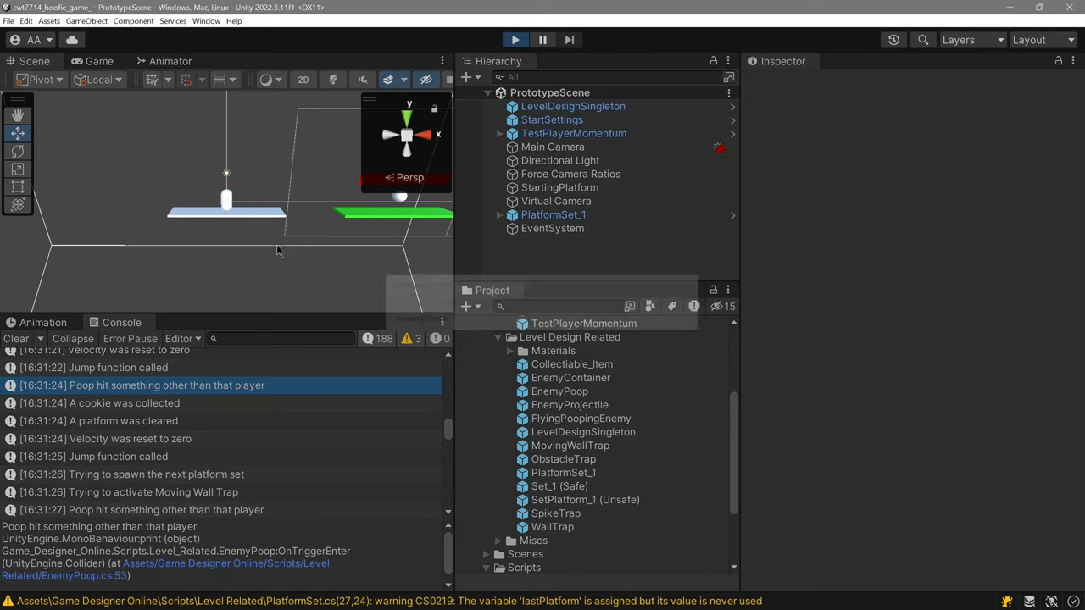
# Replay the level to 18 platforms and 14 cookies, dodging the poop enemy, then stop
pyautogui.click(98, 61)
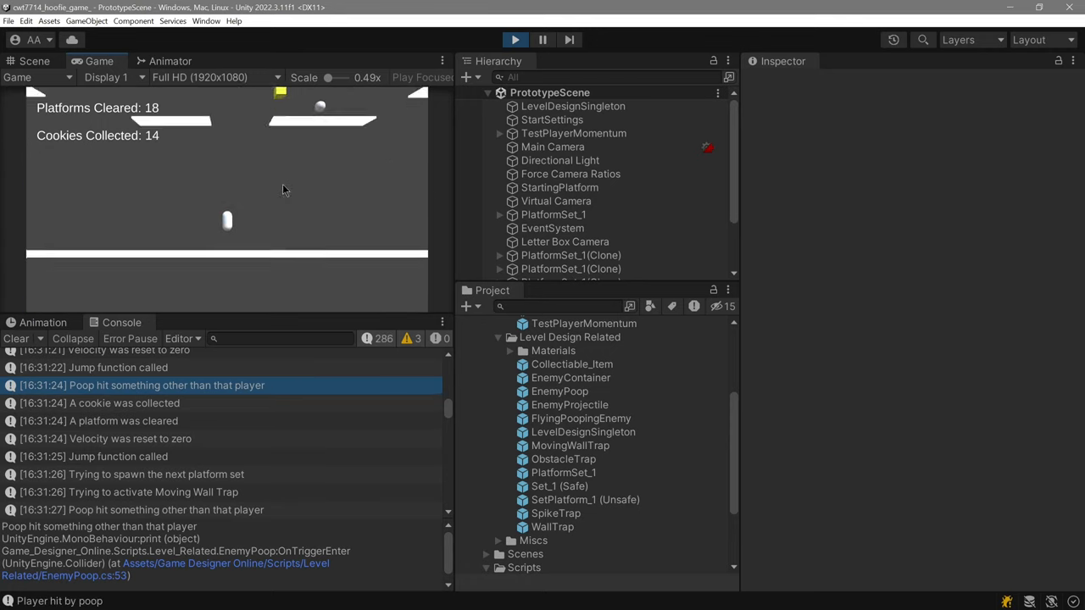
pyautogui.click(514, 40)
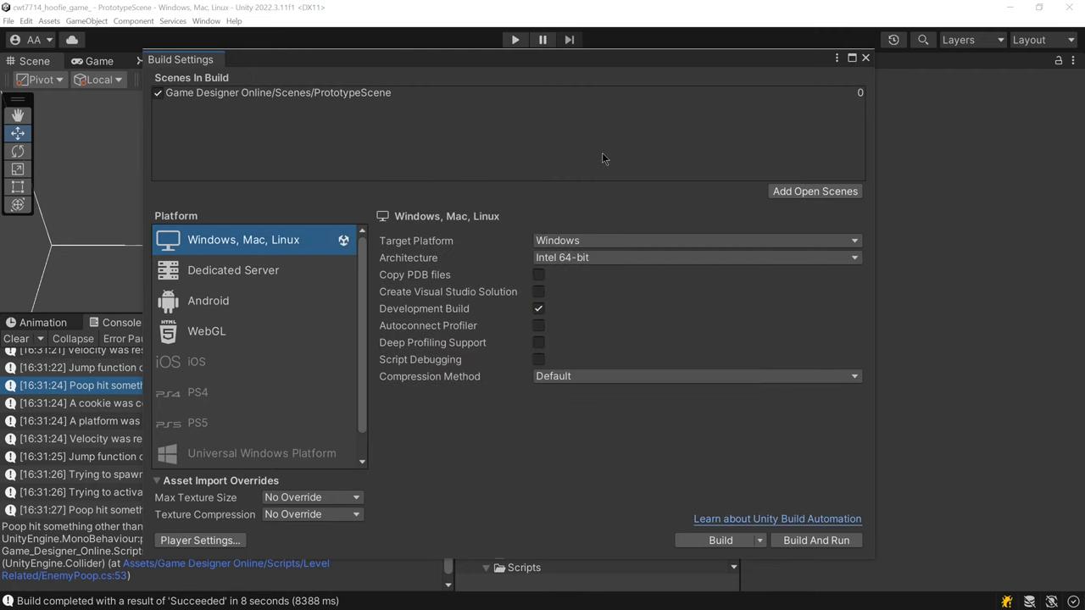
pyautogui.moveTo(661, 223)
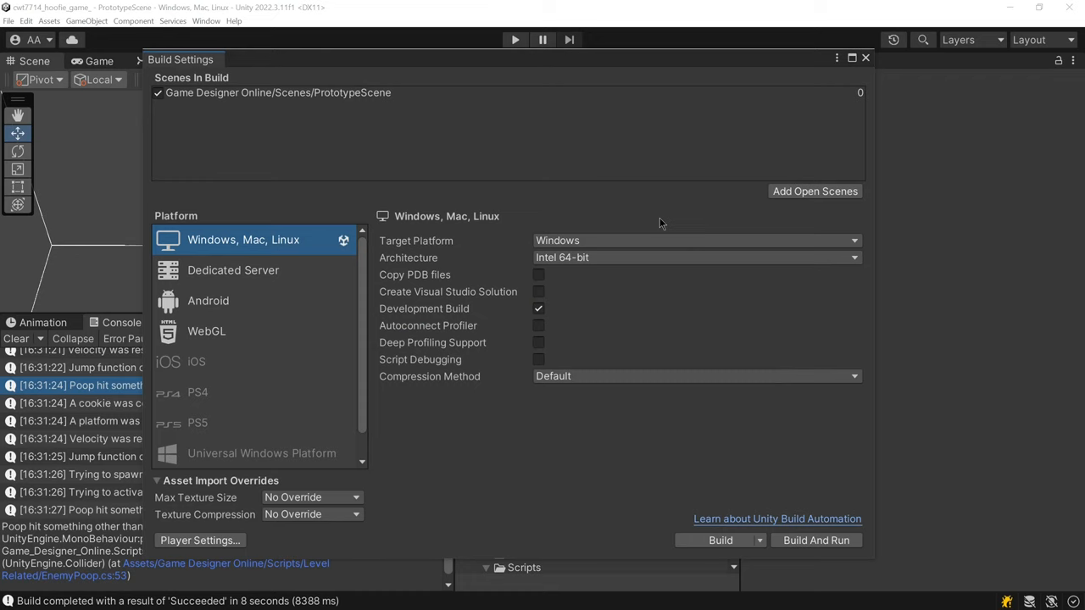
pyautogui.moveTo(619, 240)
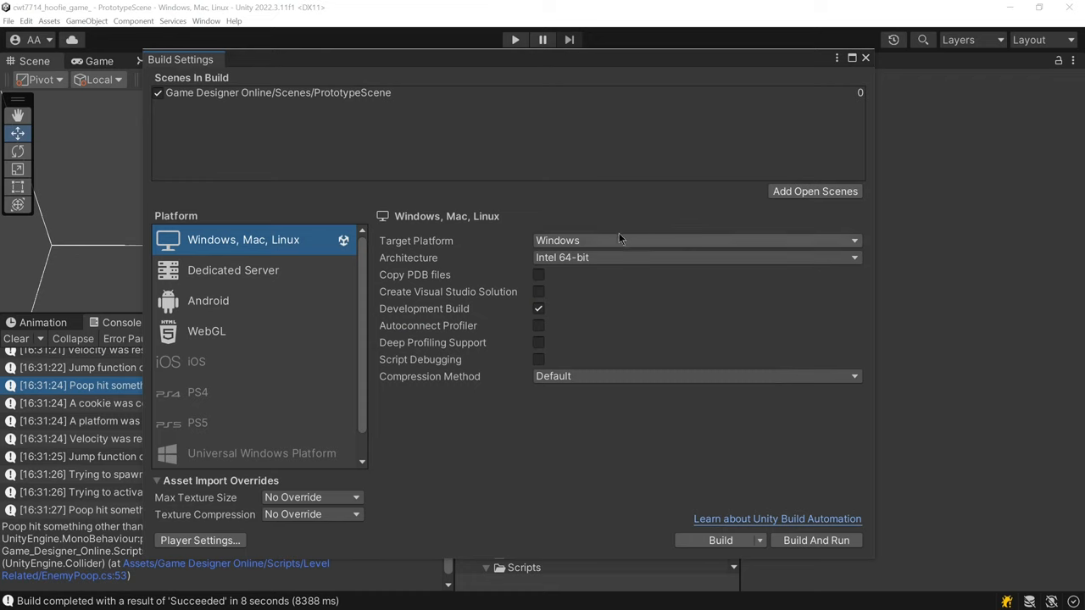
pyautogui.moveTo(735, 222)
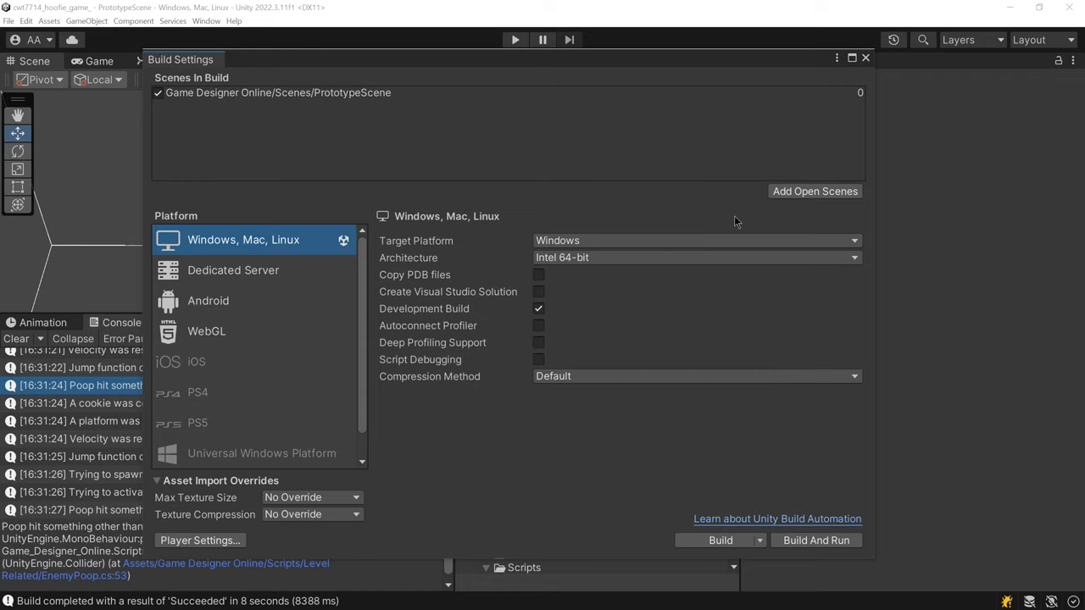